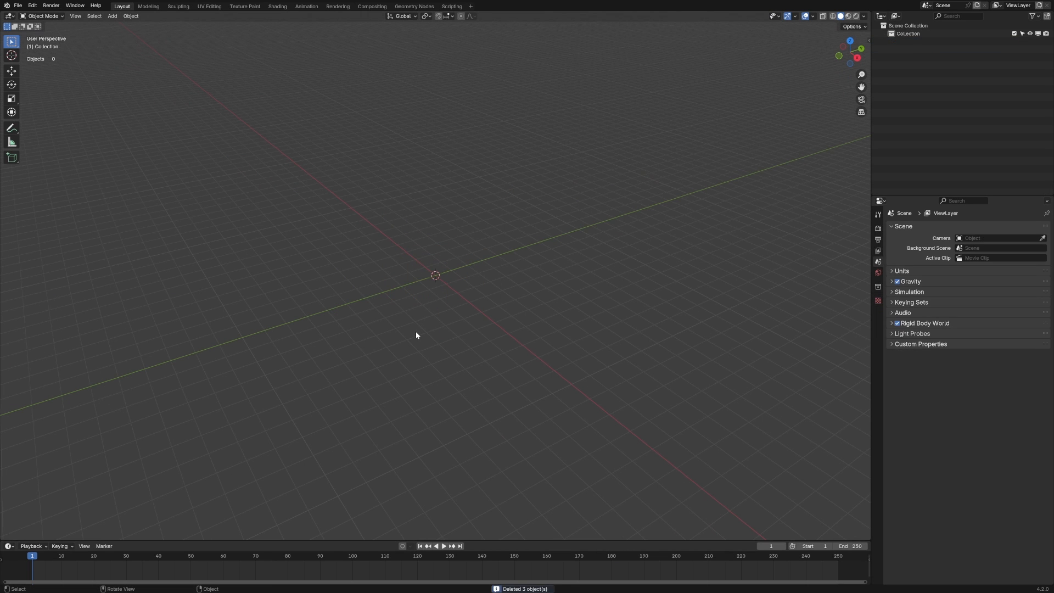
# Add a ground plane and subdivide it into an 8×8 grid of faces
pyautogui.click(112, 16)
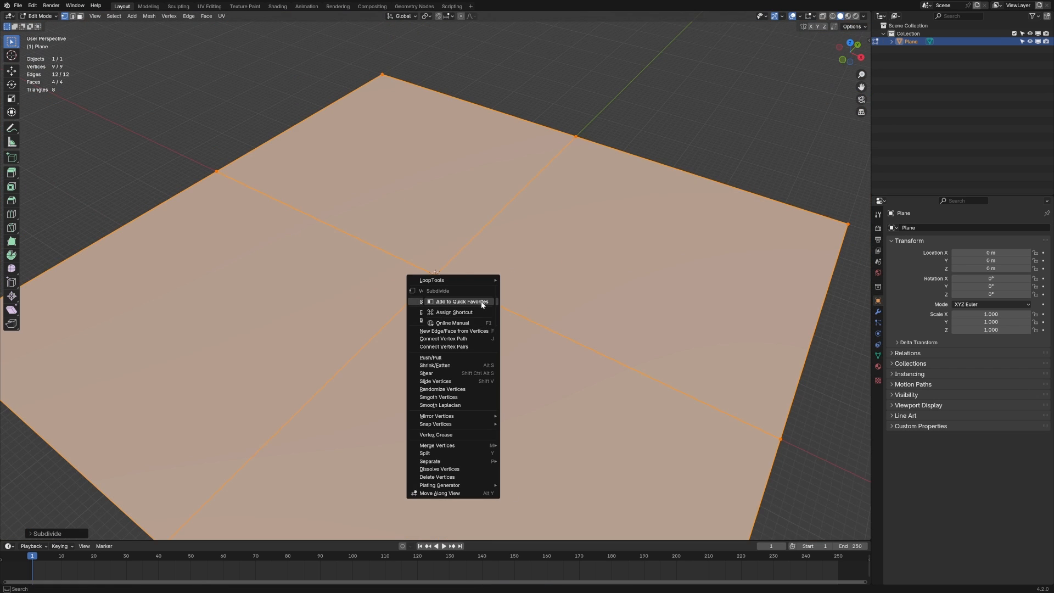
pyautogui.click(437, 290)
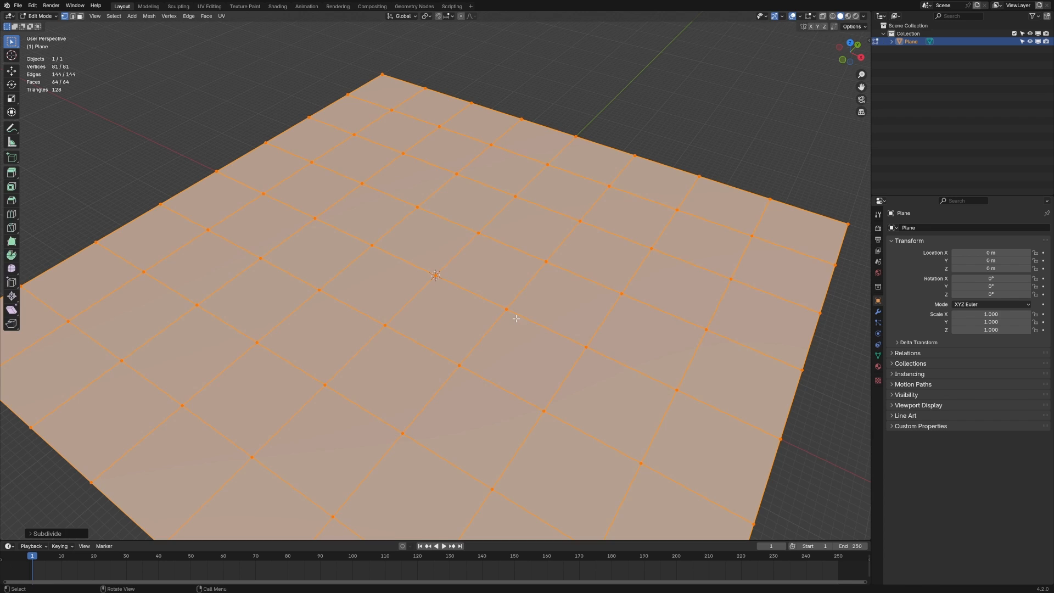
pyautogui.press('Tab')
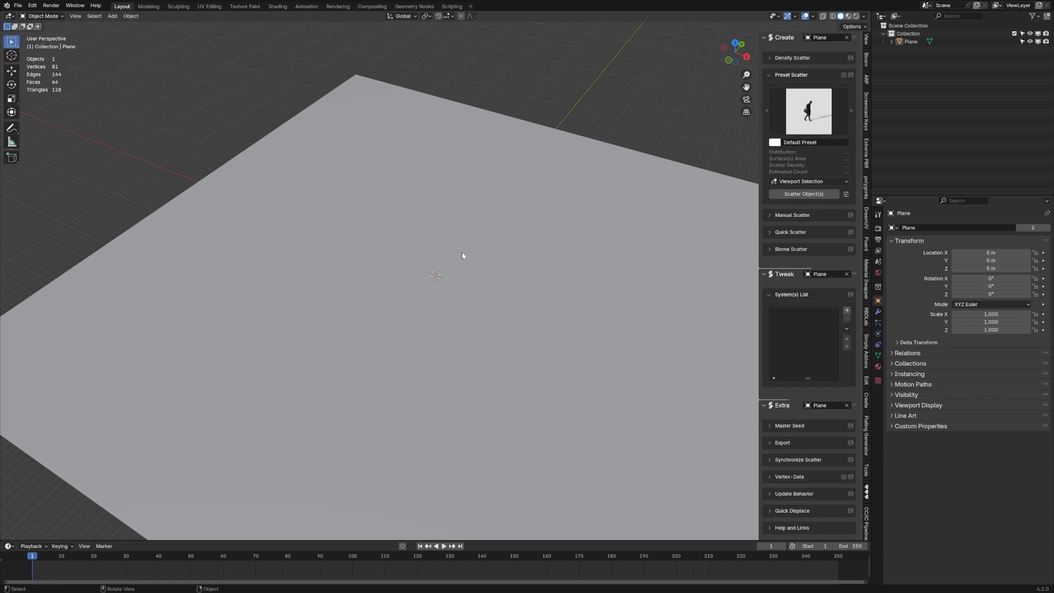
pyautogui.moveTo(457, 244)
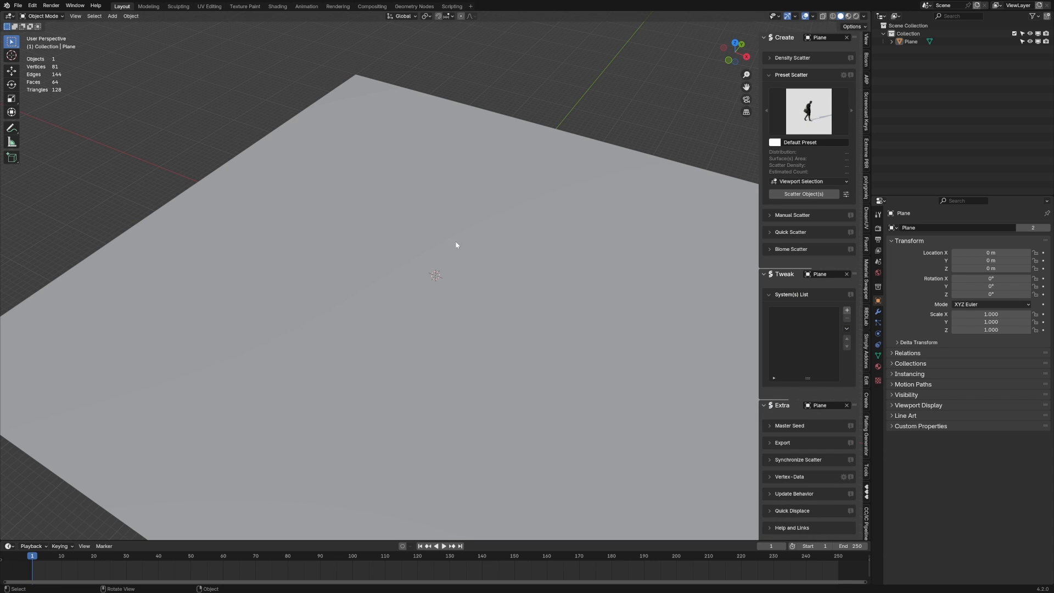
# Expand Biome Scatter in the Geo-Scatter sidebar and bring up the biome library
pyautogui.click(790, 249)
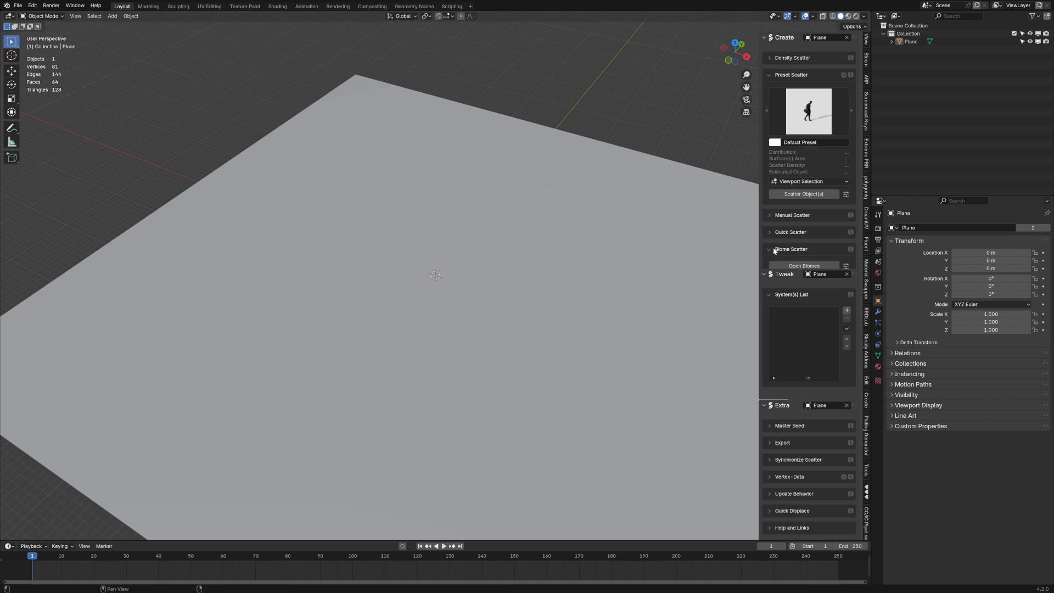
pyautogui.click(803, 264)
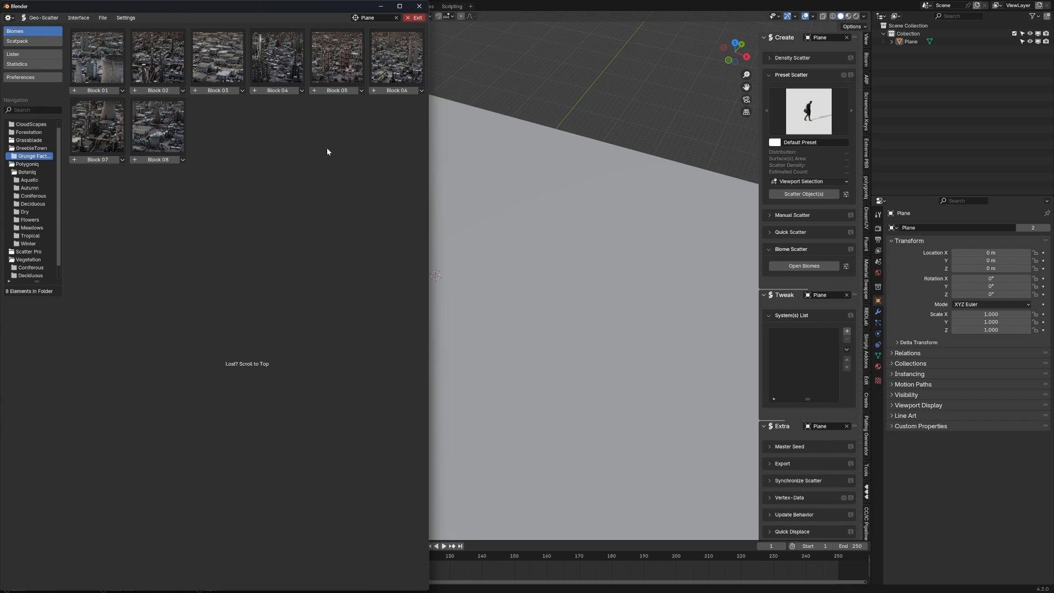
# Scatter the Block 05 grunge factory biome onto the selected plane
pyautogui.click(314, 90)
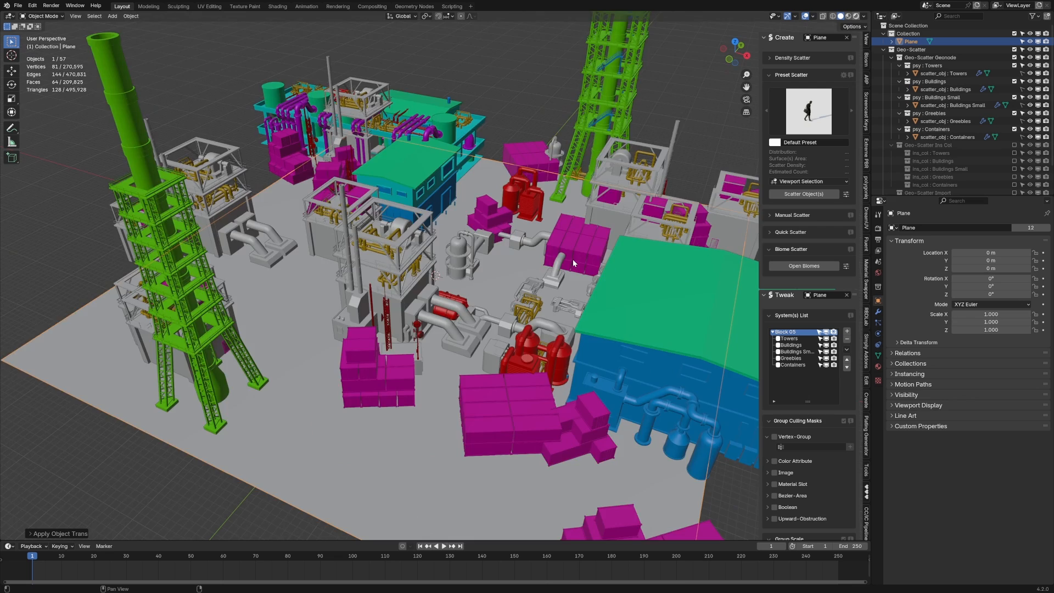
# Set the world colour to an Environment Texture using autumn_field_puresky_4k.hdr
pyautogui.click(953, 279)
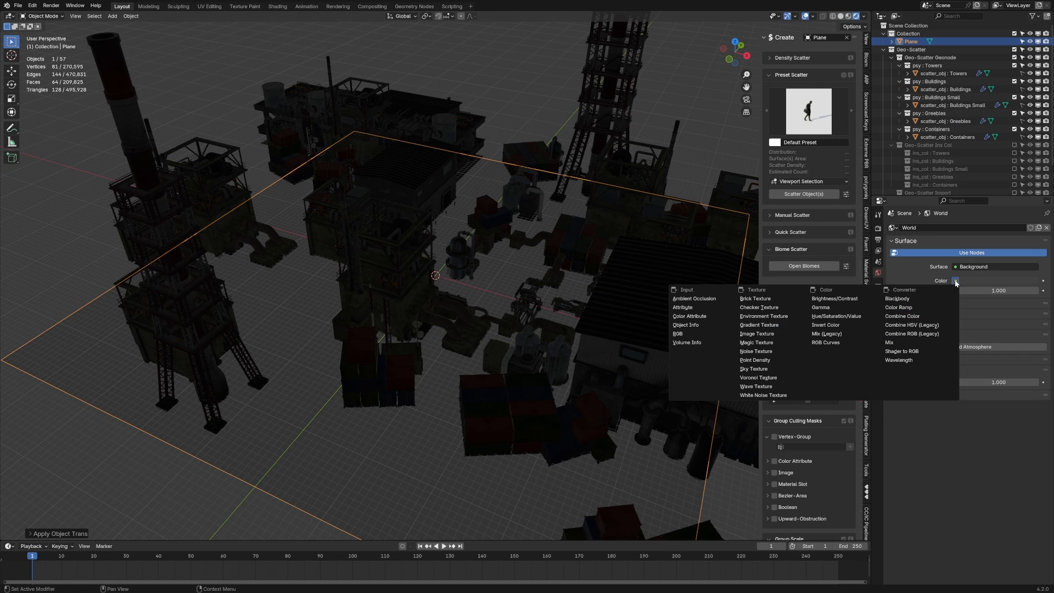
pyautogui.click(763, 316)
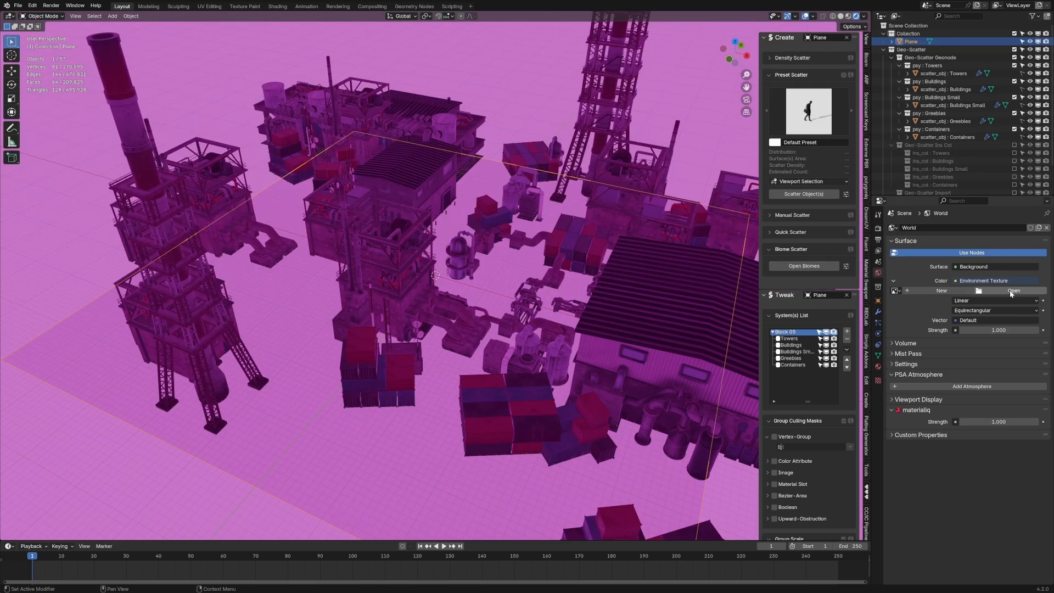
pyautogui.click(1012, 289)
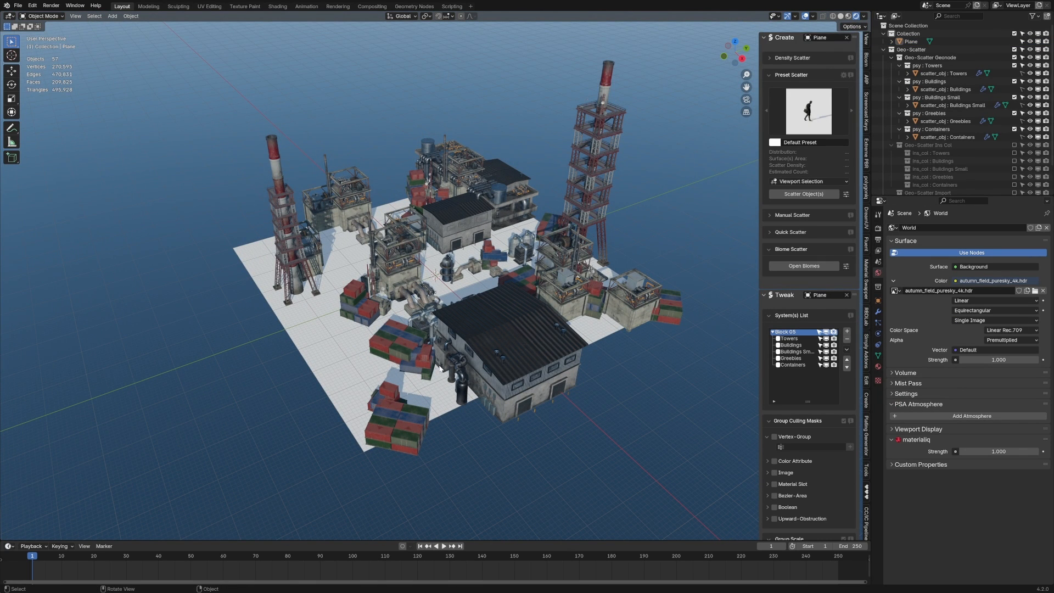
pyautogui.moveTo(365, 364)
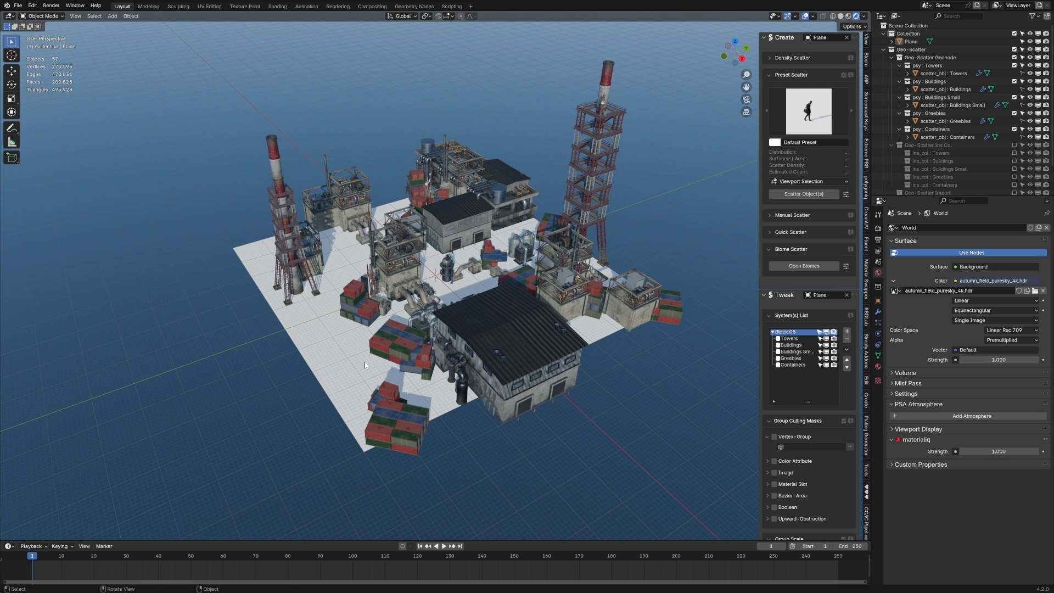
pyautogui.click(802, 264)
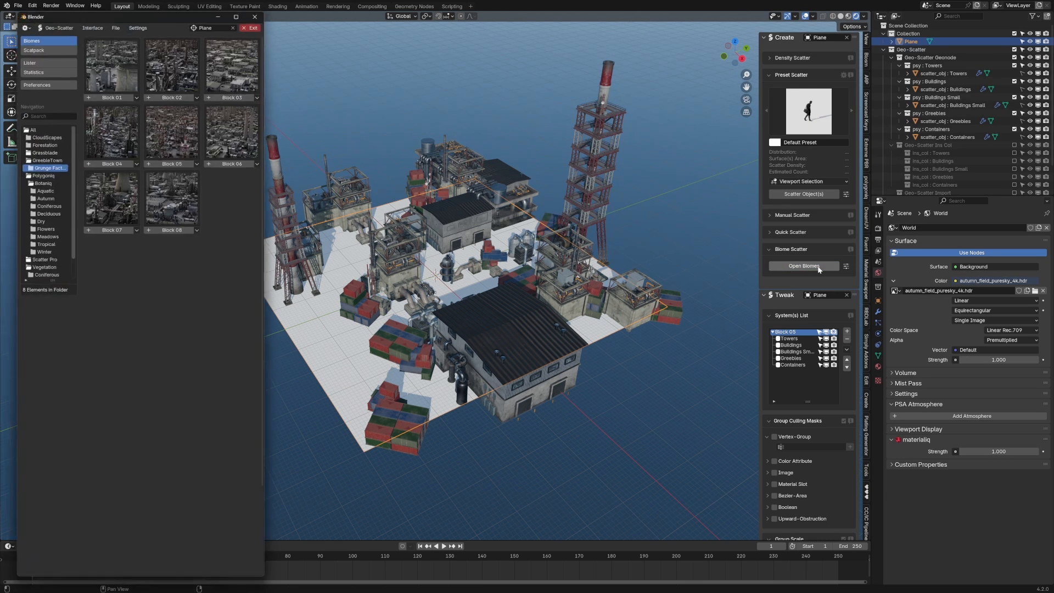
pyautogui.click(44, 149)
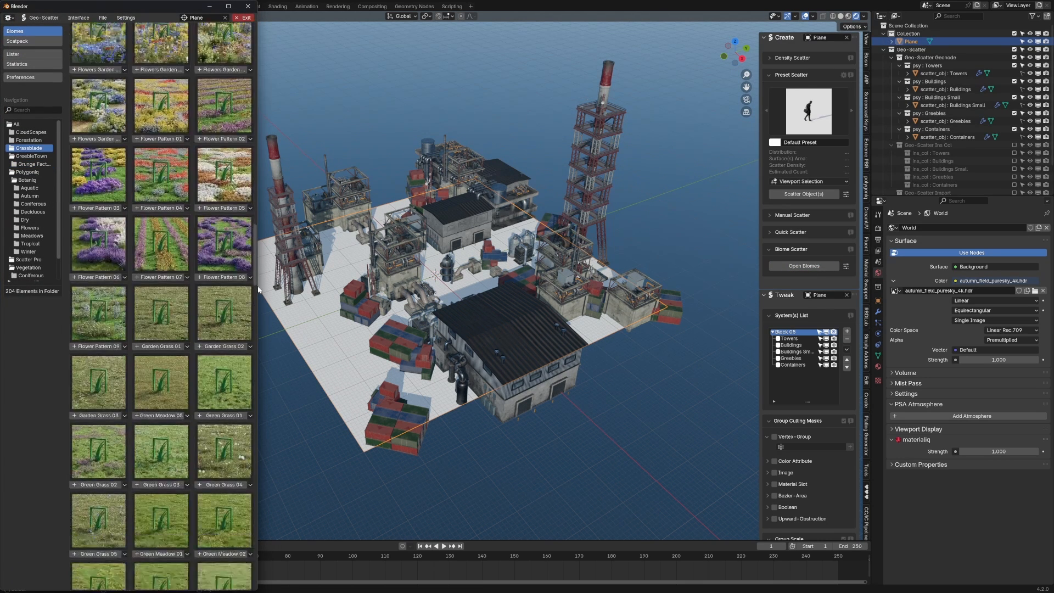
pyautogui.scroll(-3)
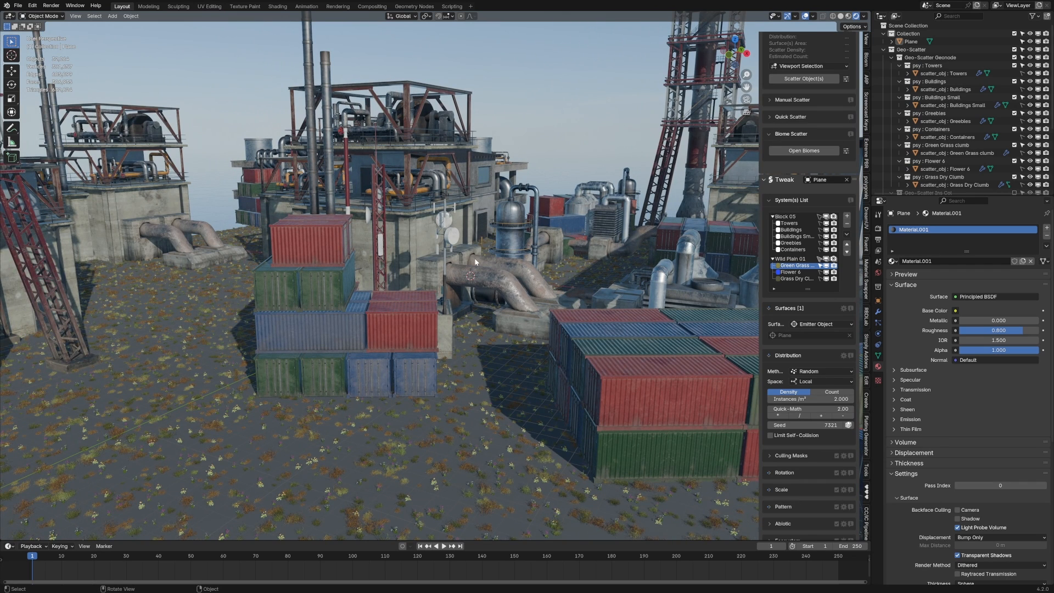
pyautogui.moveTo(558, 309)
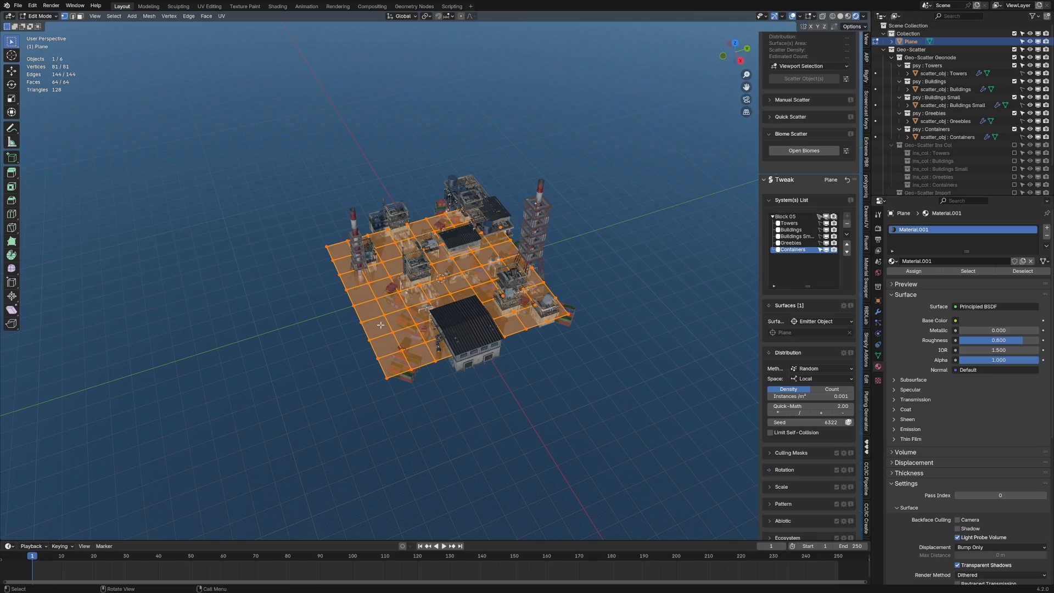
# Scale the ground plane up and delete the Block 05 system from the System(s) List
pyautogui.press('s')
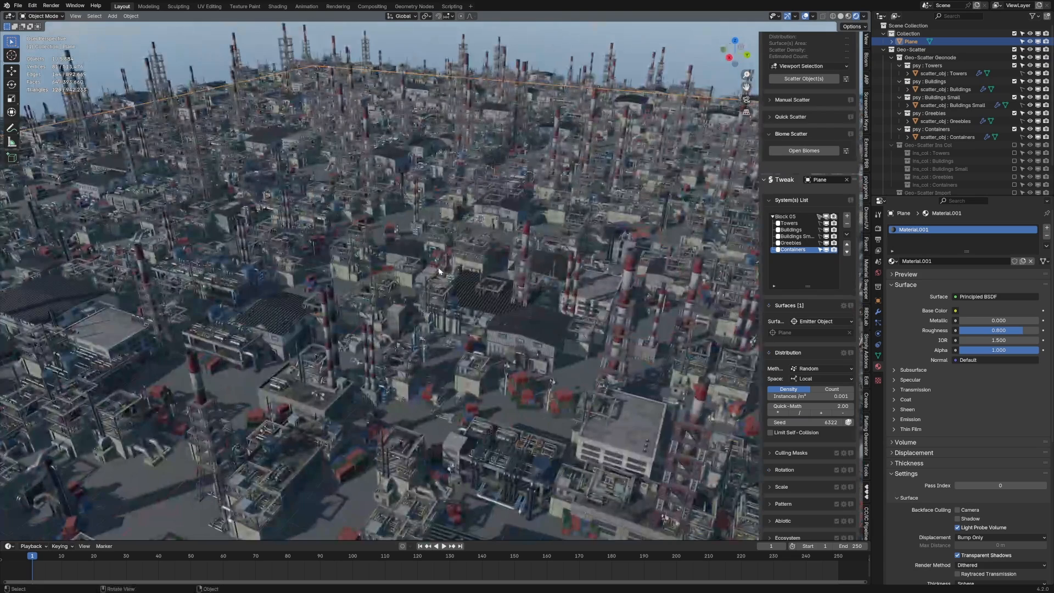
pyautogui.click(791, 222)
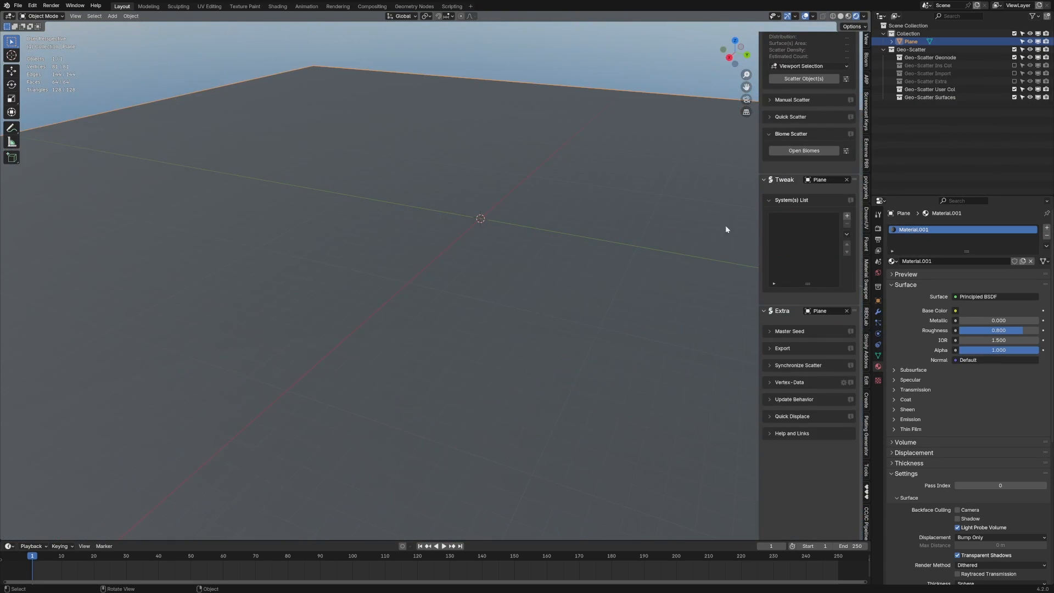
# Add another Grunge Factory block from the biome library to cover the enlarged plane
pyautogui.click(804, 150)
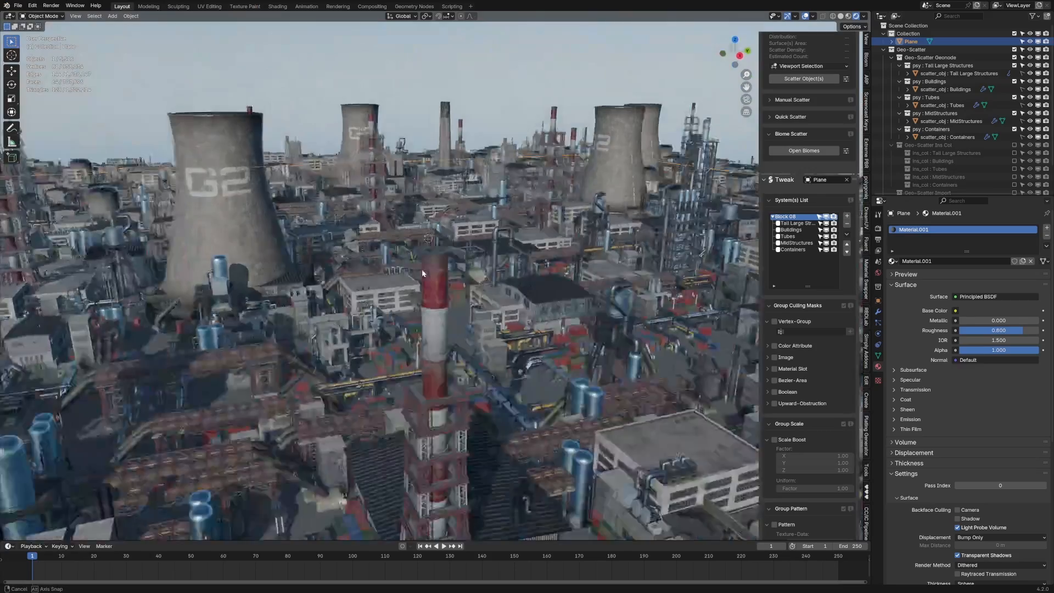
pyautogui.moveTo(403, 269); pyautogui.dragTo(471, 282)
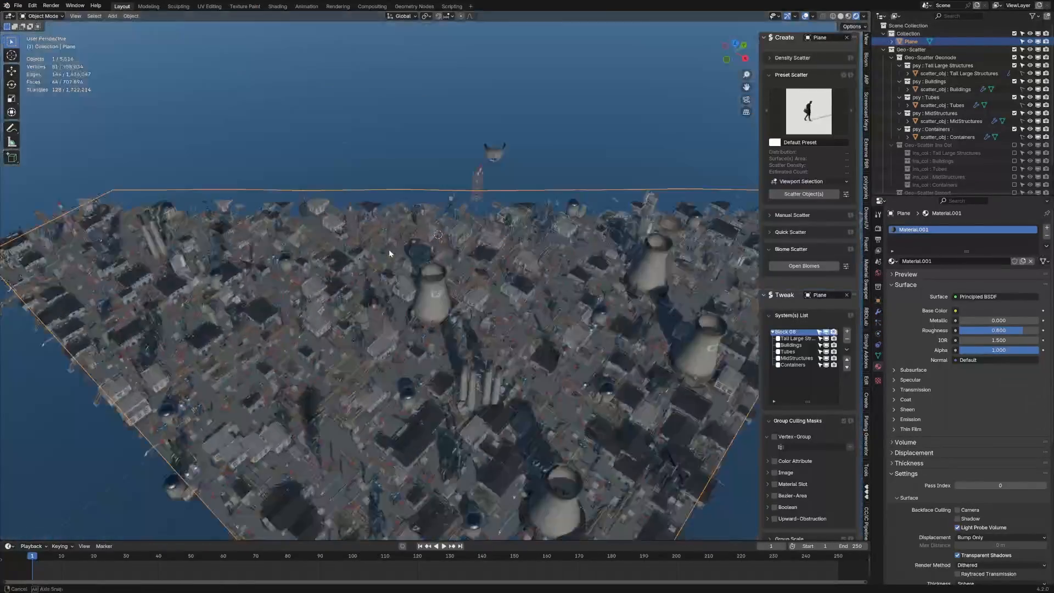
pyautogui.press('Tab')
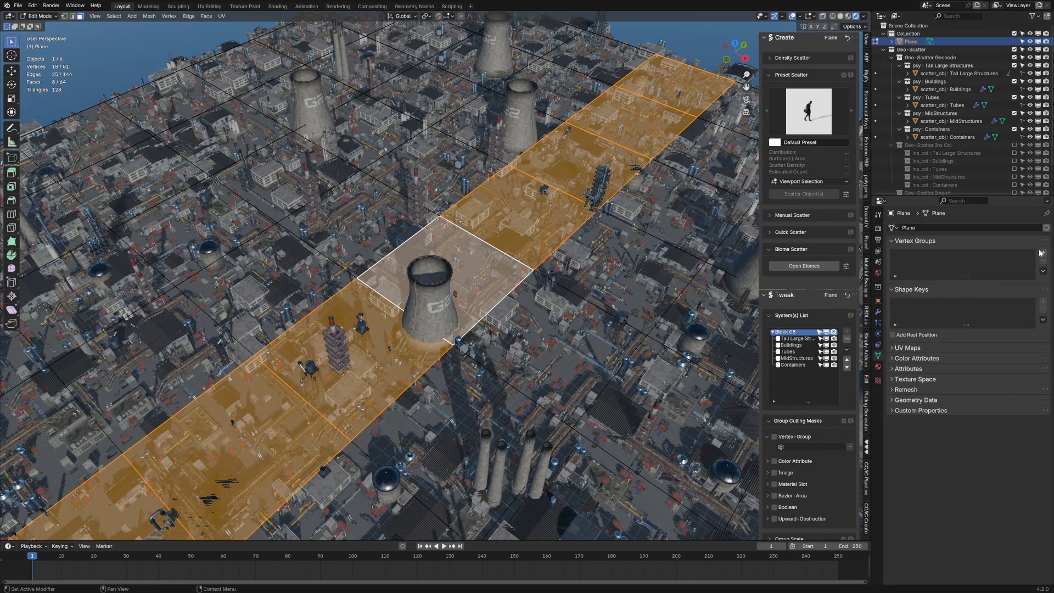
# Create vertex group Road from the strip faces and use it as the scatter's culling mask
pyautogui.click(1043, 253)
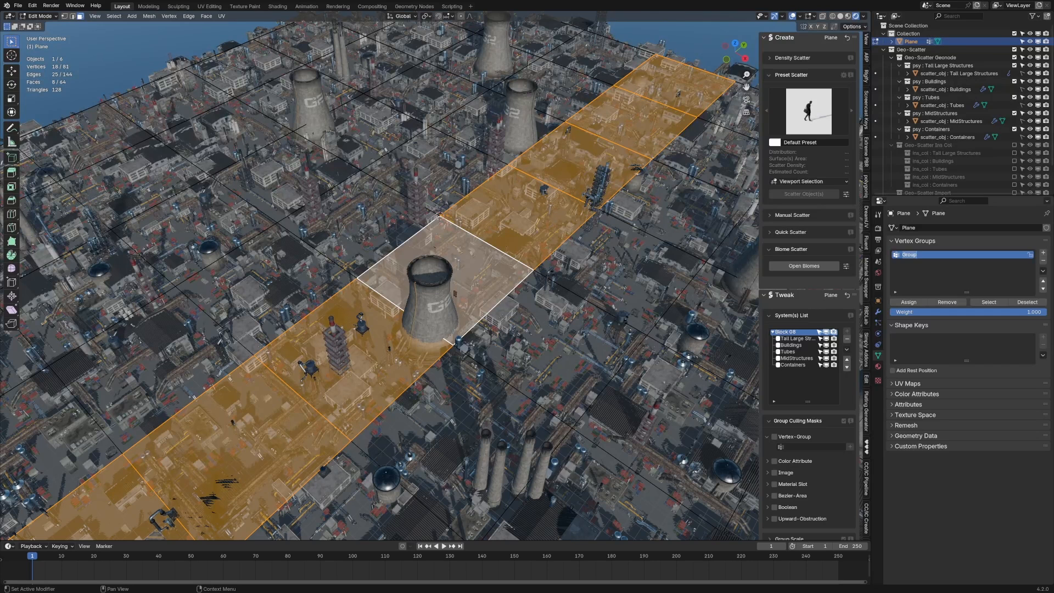
pyautogui.write('Road')
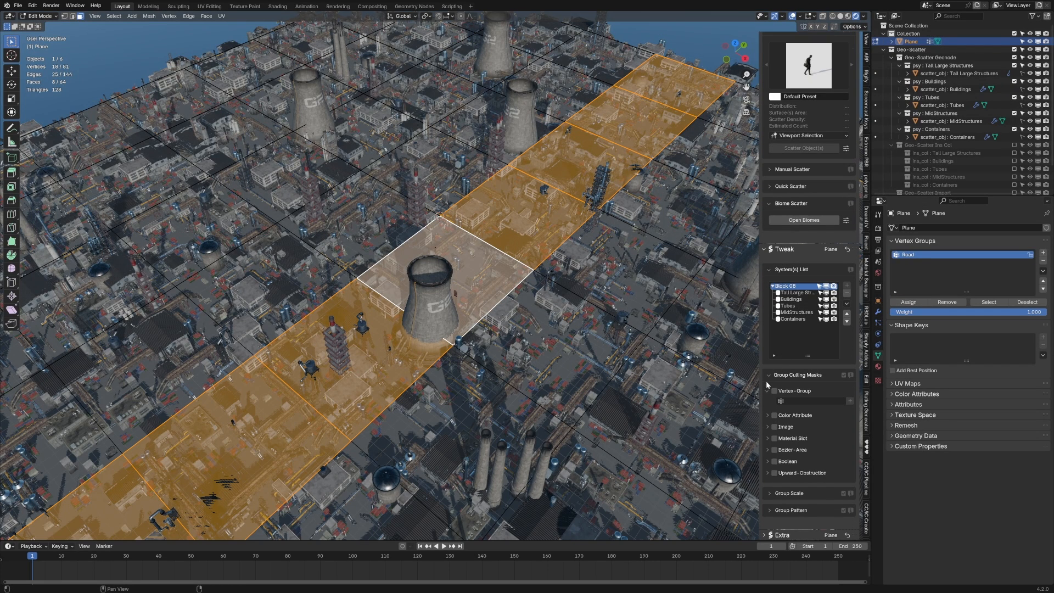
pyautogui.click(774, 390)
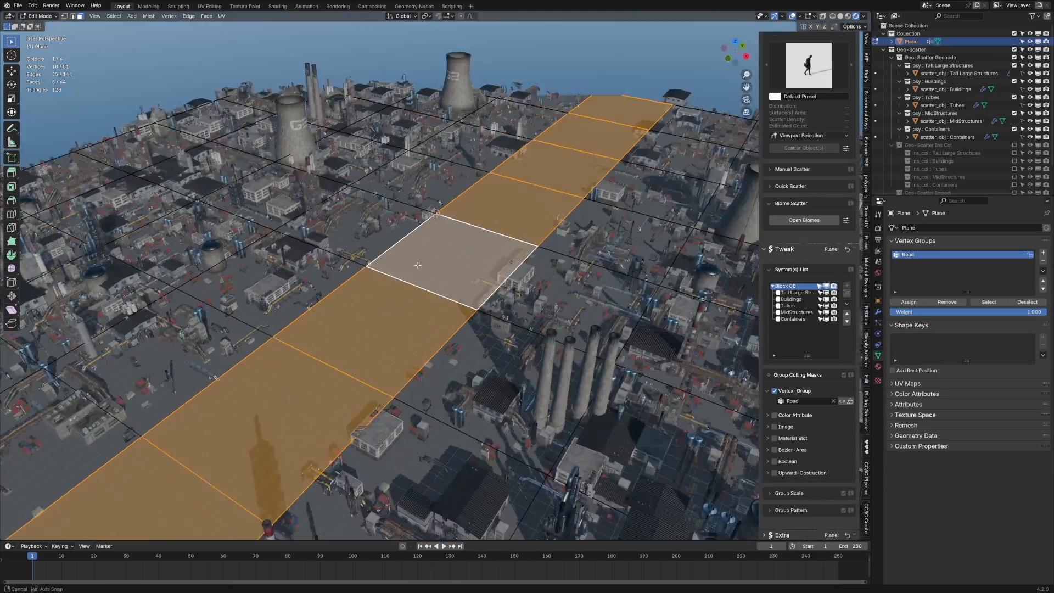
pyautogui.press('Tab')
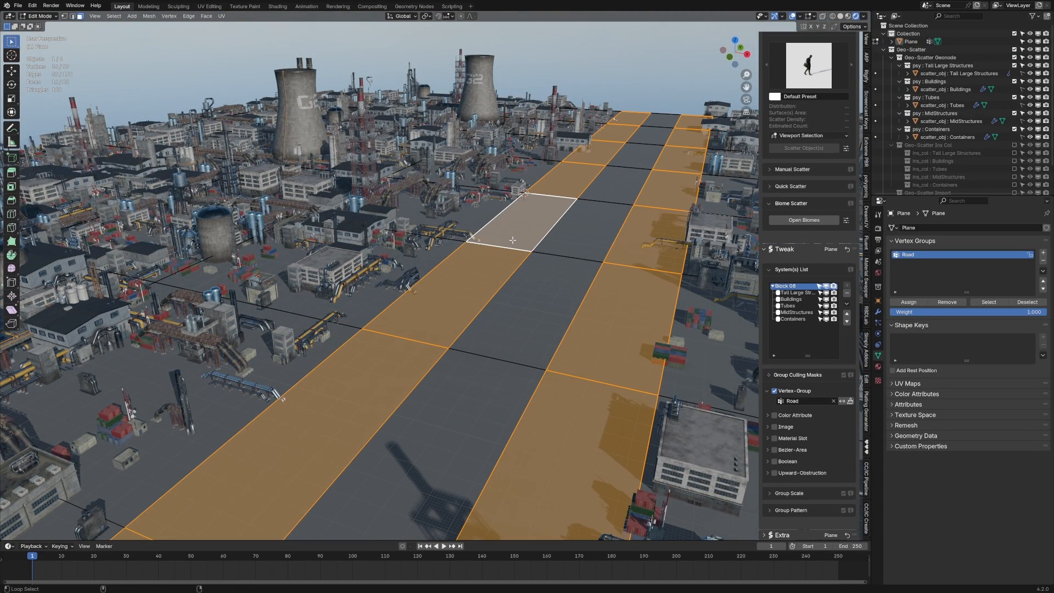
pyautogui.press('Tab')
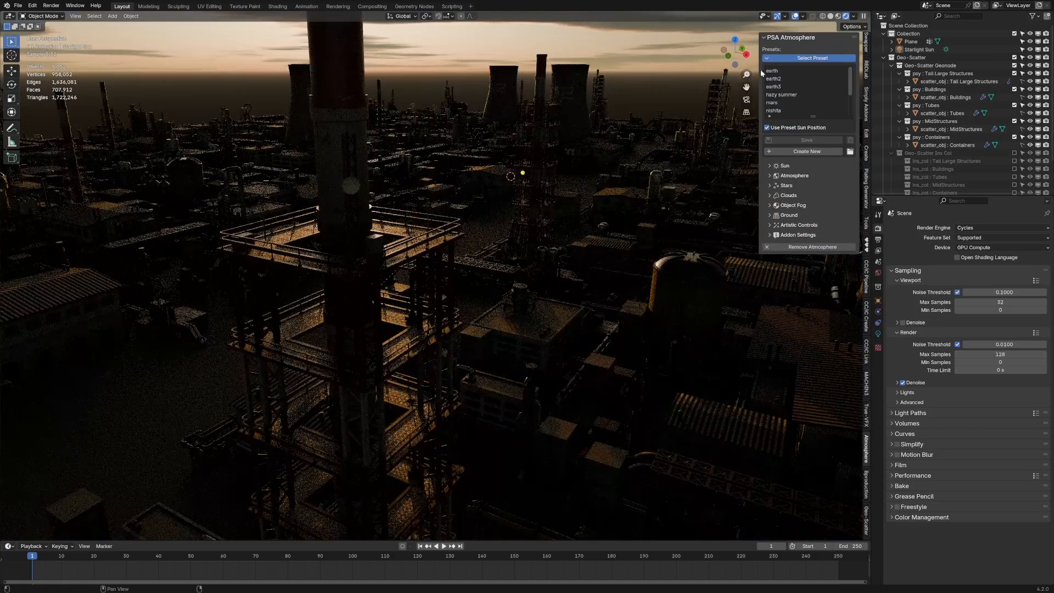
# Add the PSA Atmosphere earth2 preset for a sunset sky
pyautogui.click(774, 79)
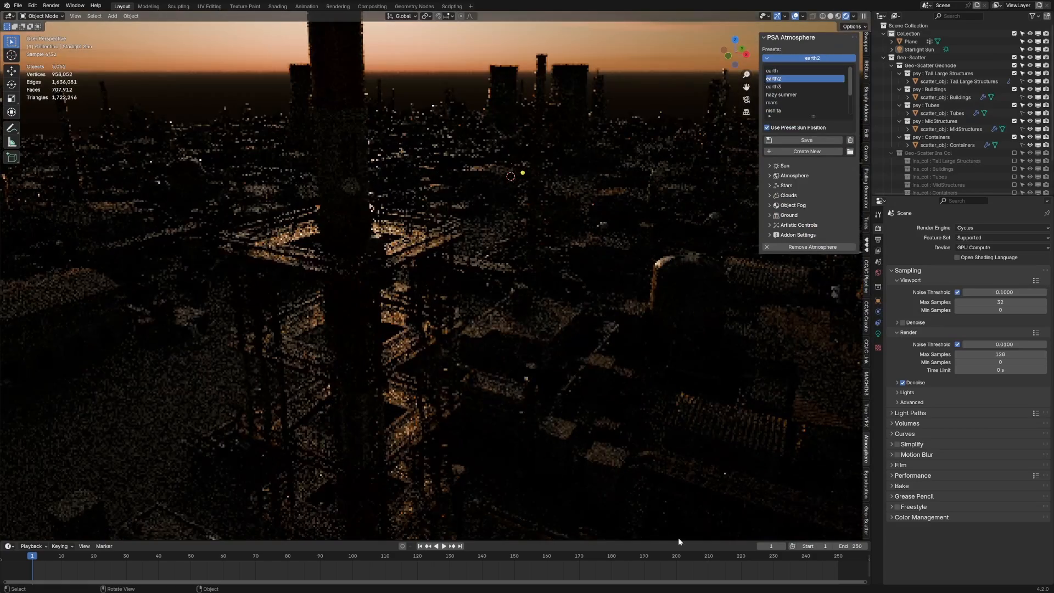